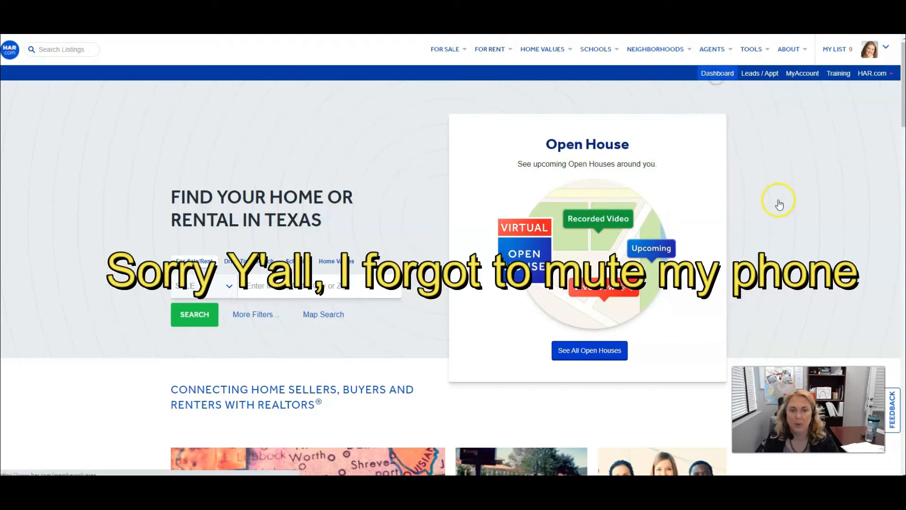
# Step: Go from the HAR.com dashboard into Matrix MLS and start a Quick Single-Family search
pyautogui.click(716, 73)
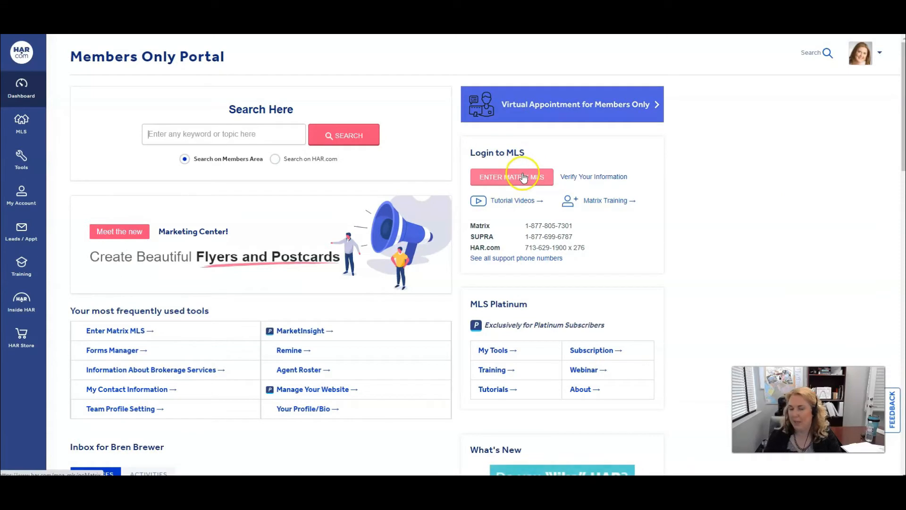
pyautogui.click(511, 176)
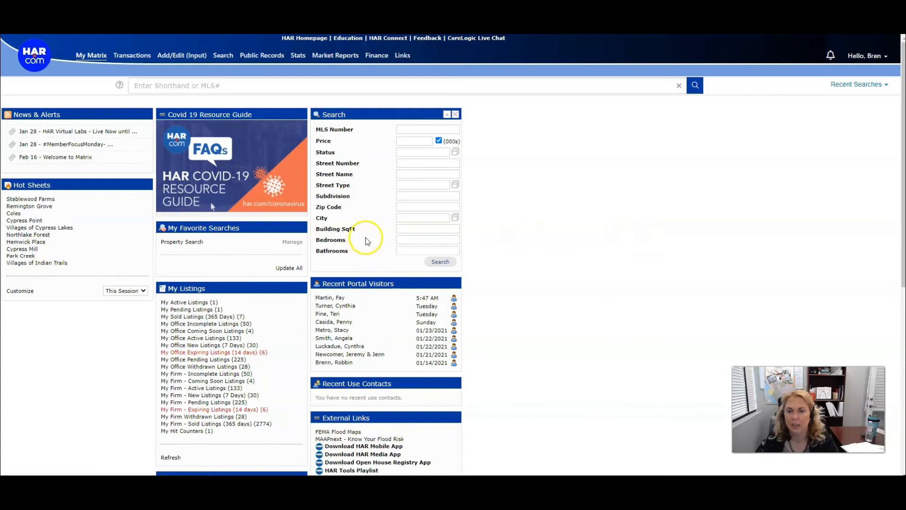
pyautogui.click(222, 54)
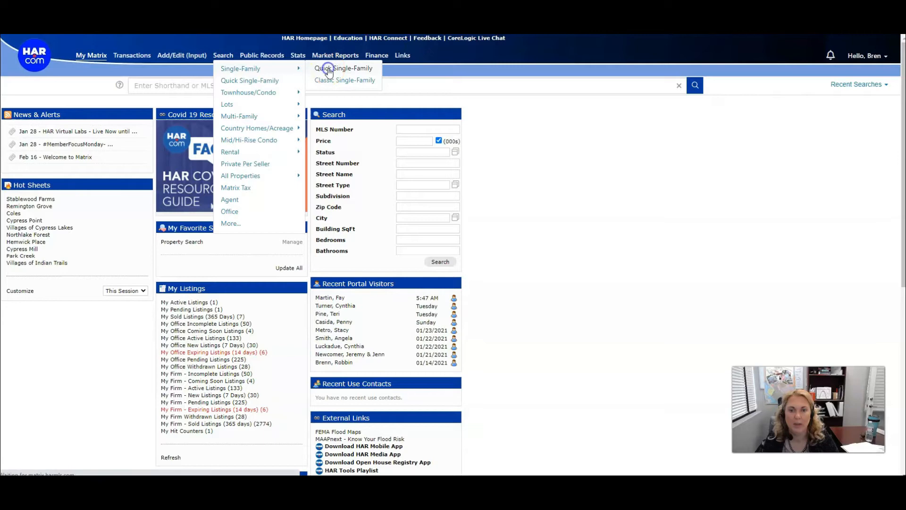
pyautogui.click(343, 68)
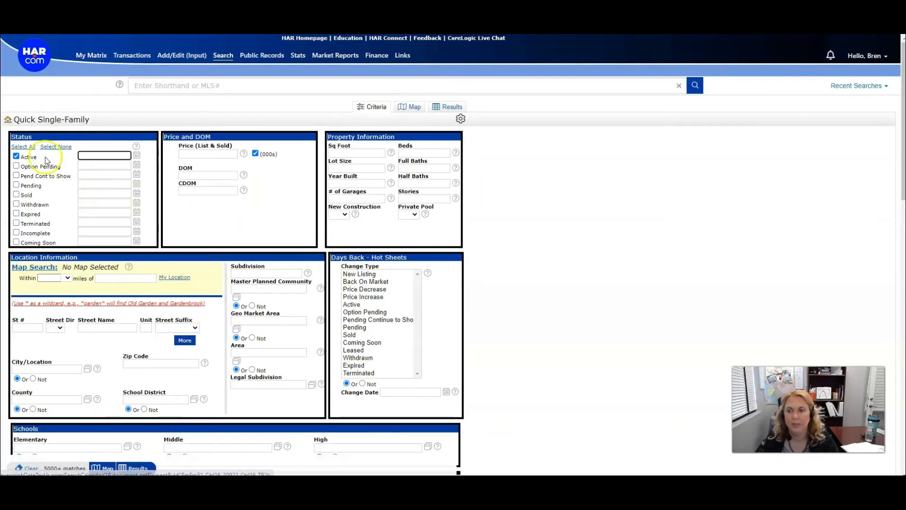
# Step: Add Option Pending, Pending and 0-180 Sold statuses and limit Subdivision to Three Lakes
pyautogui.click(16, 176)
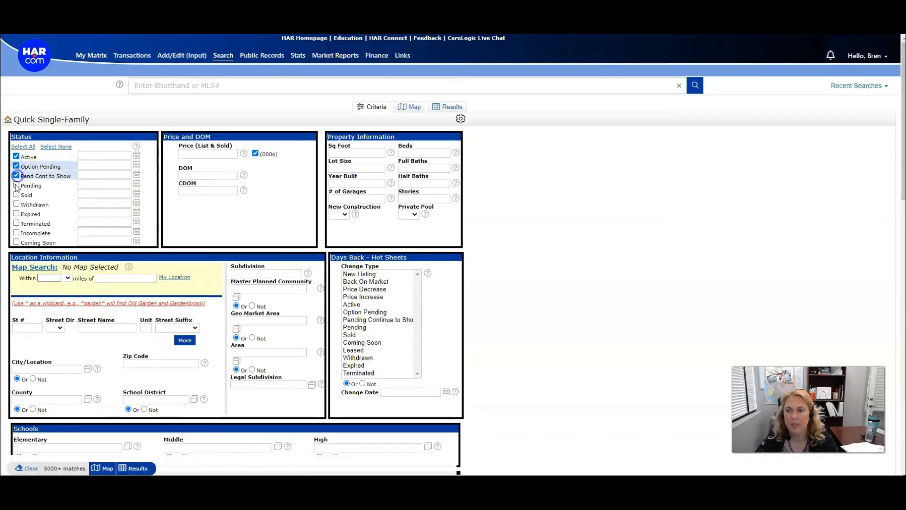
pyautogui.click(16, 194)
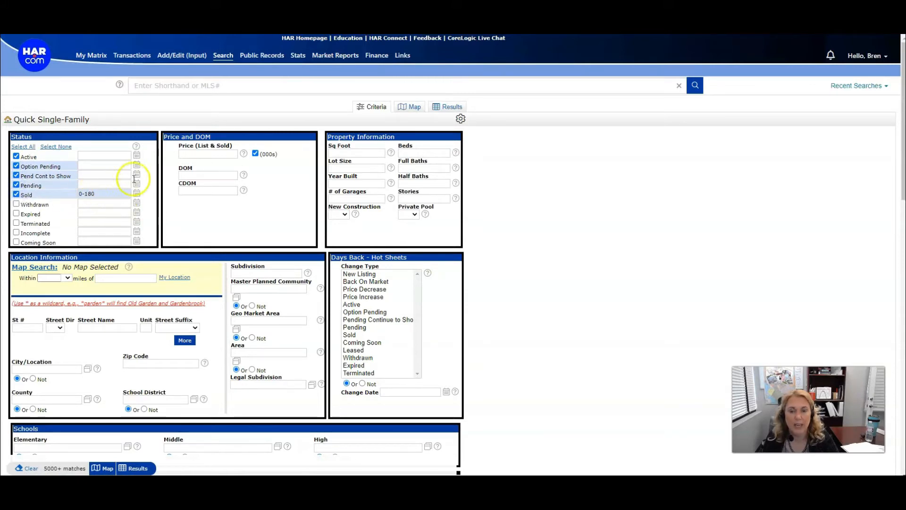
pyautogui.click(205, 154)
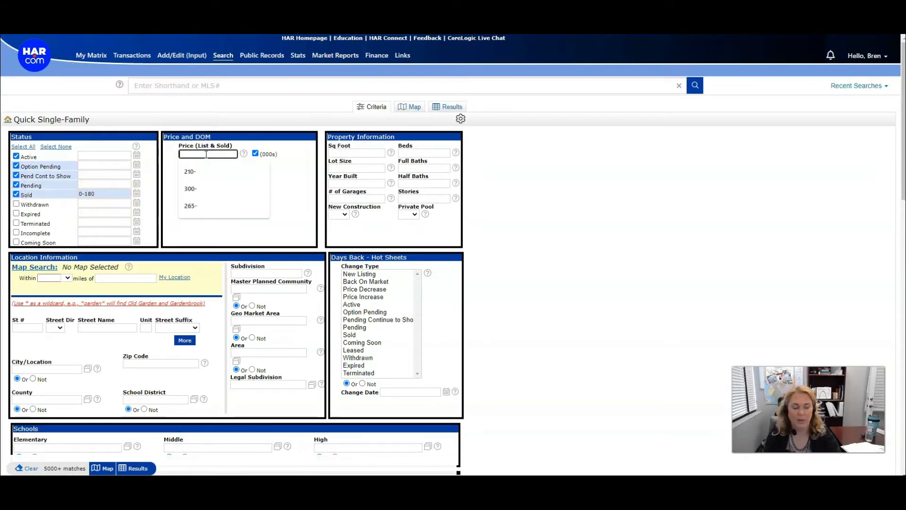
pyautogui.write('250-')
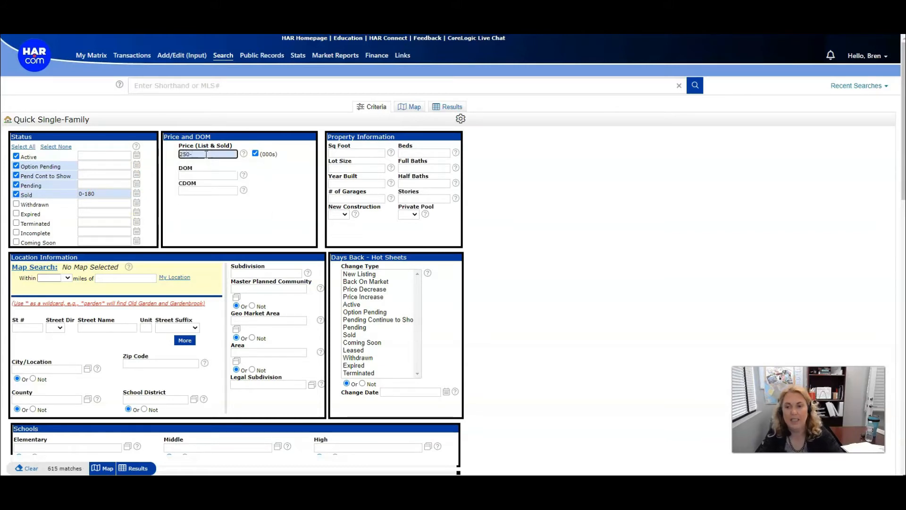
pyautogui.click(255, 153)
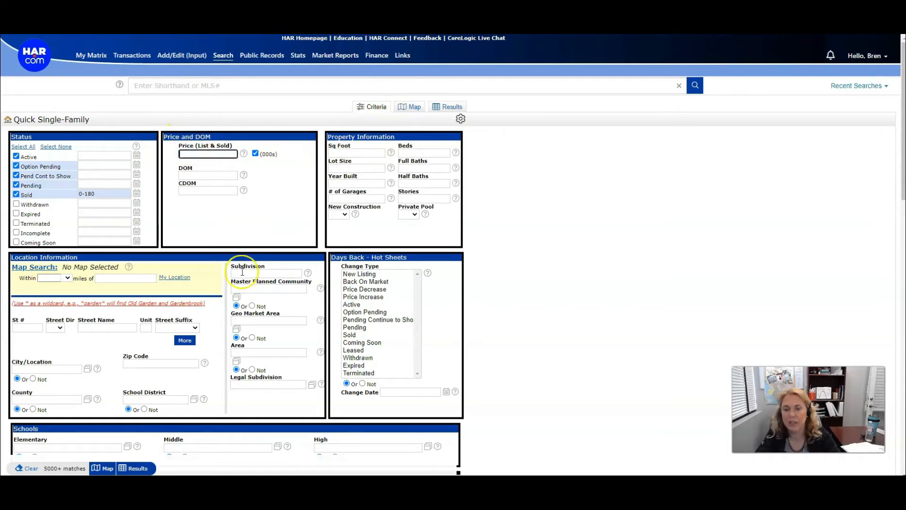
pyautogui.write('Three Lakes')
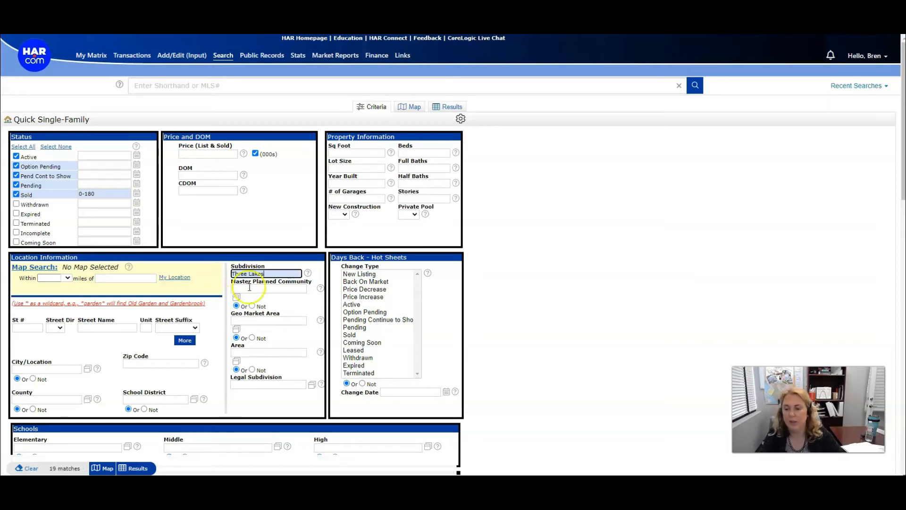
pyautogui.moveTo(75, 230)
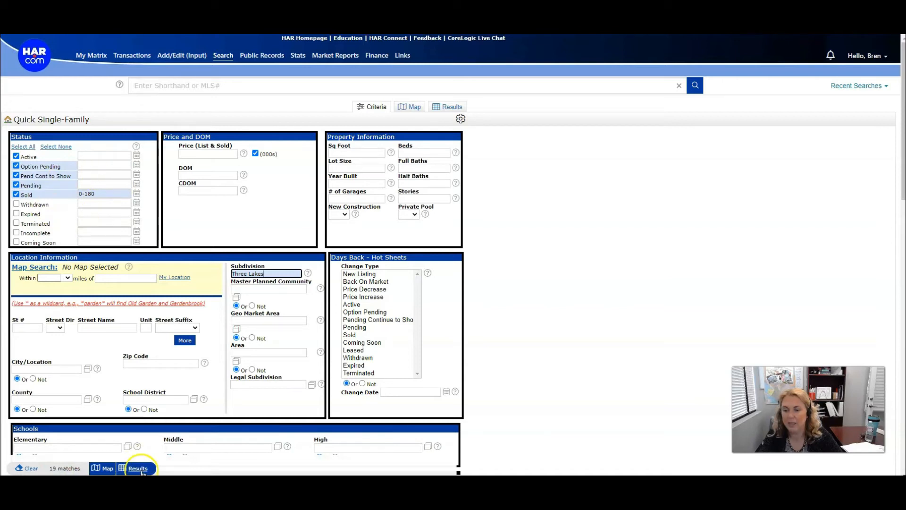
# Step: Show the 19 results, select them all, and generate a Quick CMA
pyautogui.click(137, 468)
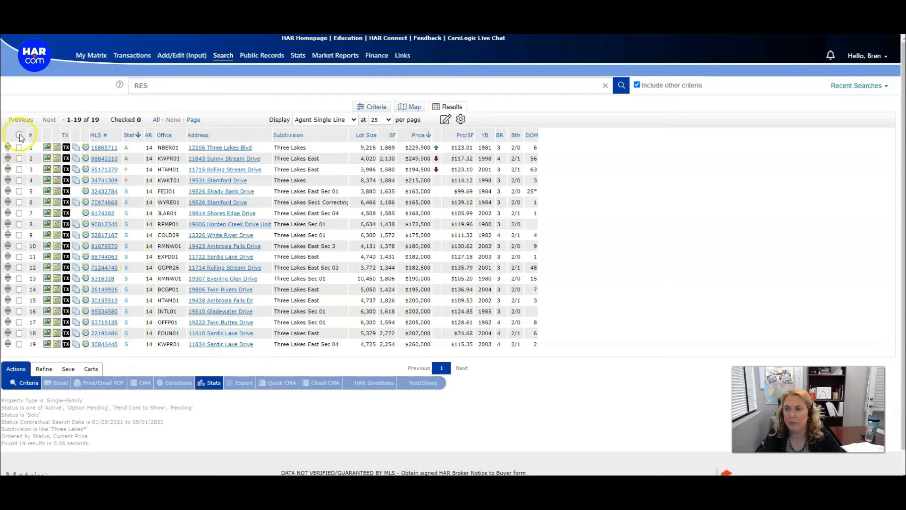
pyautogui.click(18, 134)
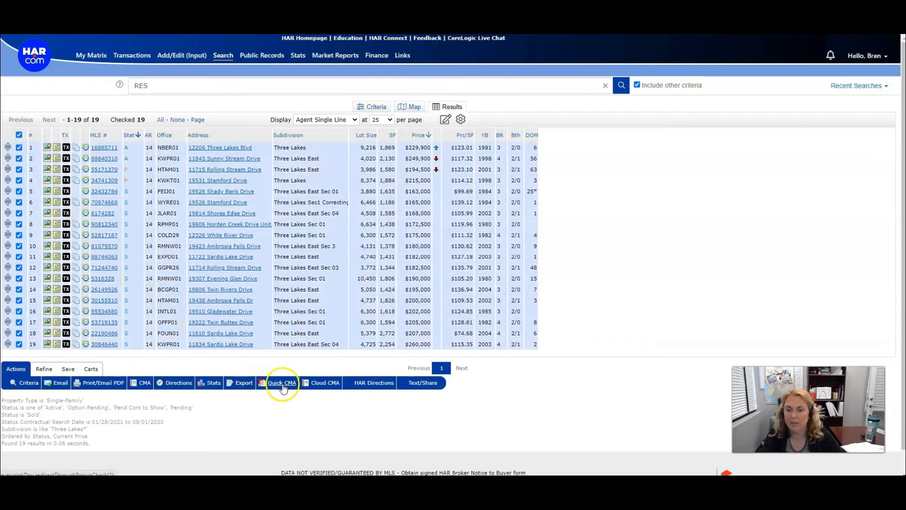
pyautogui.click(281, 383)
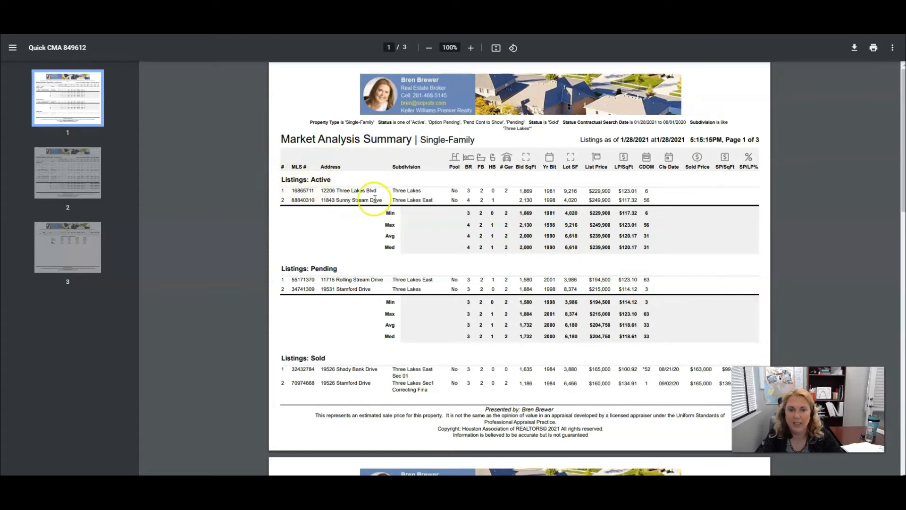
pyautogui.moveTo(480, 175)
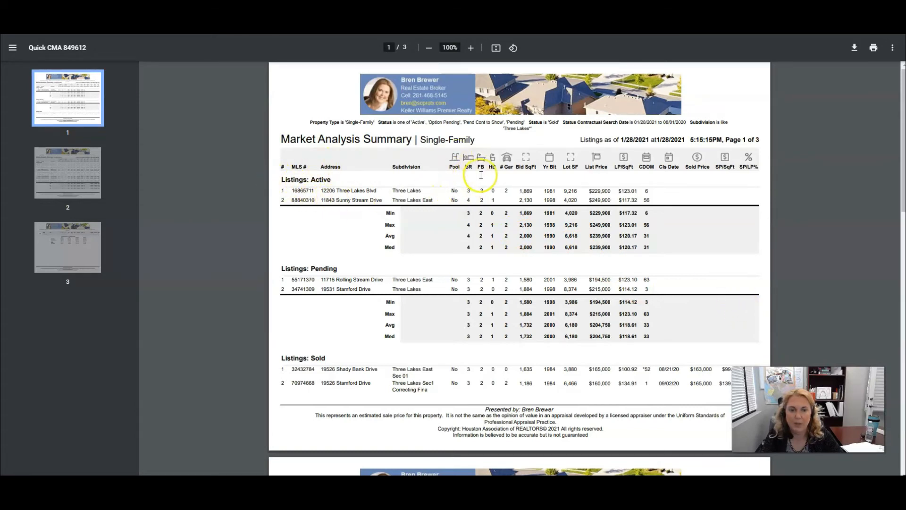
pyautogui.moveTo(567, 179)
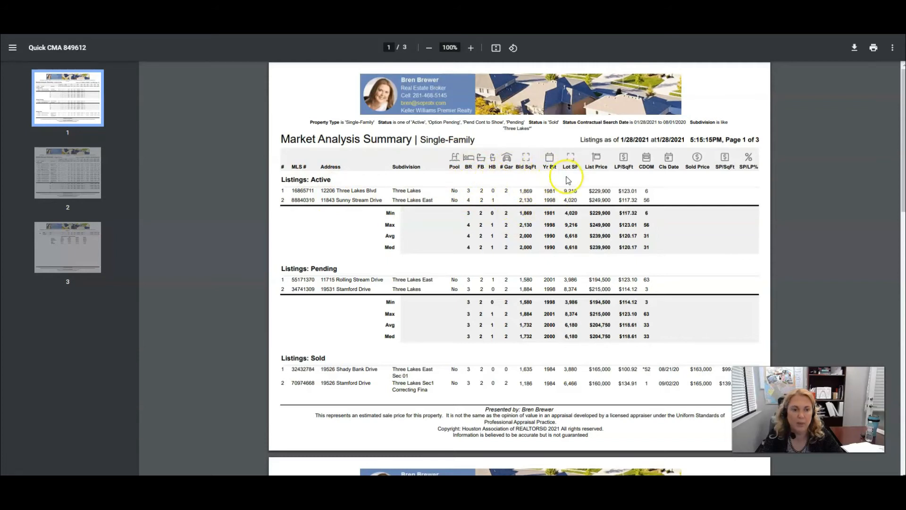
pyautogui.moveTo(690, 173)
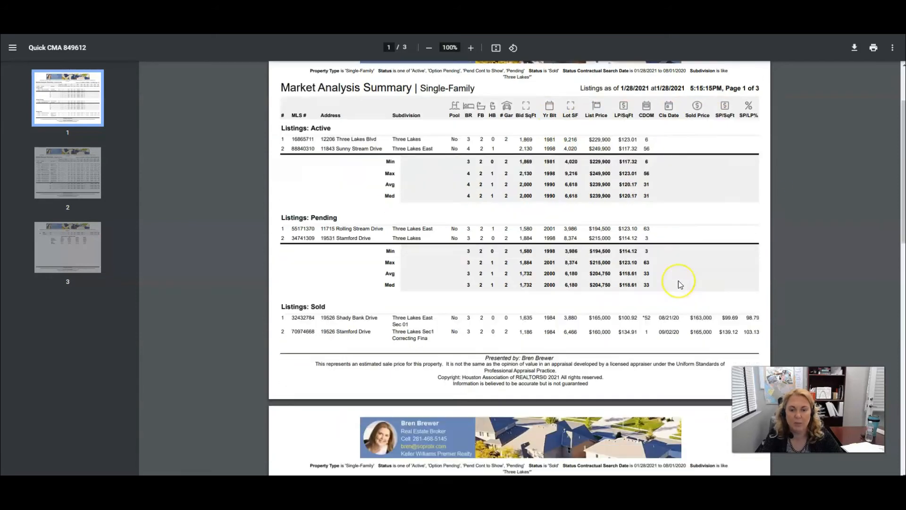
# Step: Scroll through the Quick CMA PDF to the third-page total-listing statistics
pyautogui.scroll(-3)
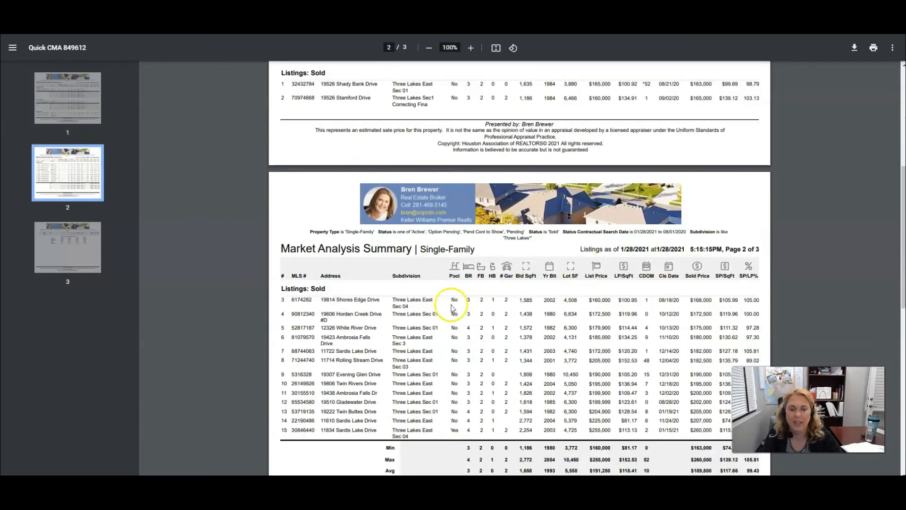
pyautogui.scroll(-3)
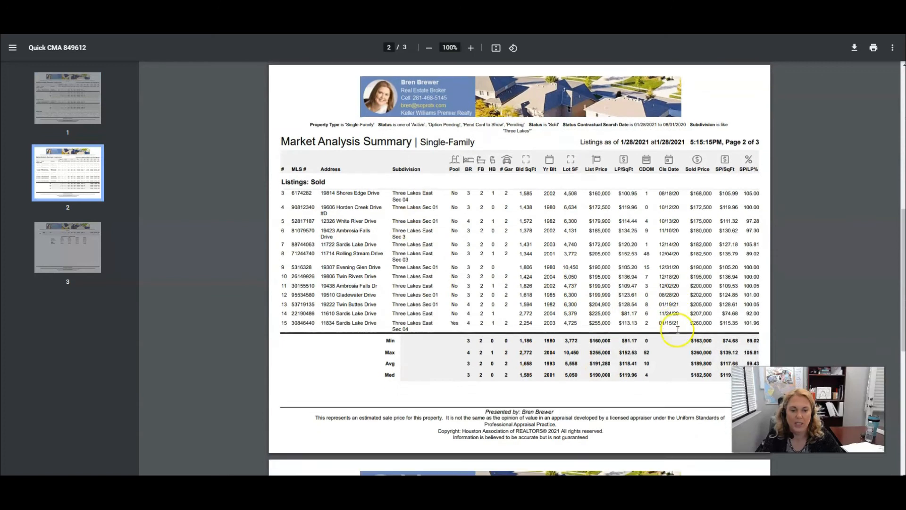
pyautogui.scroll(-3)
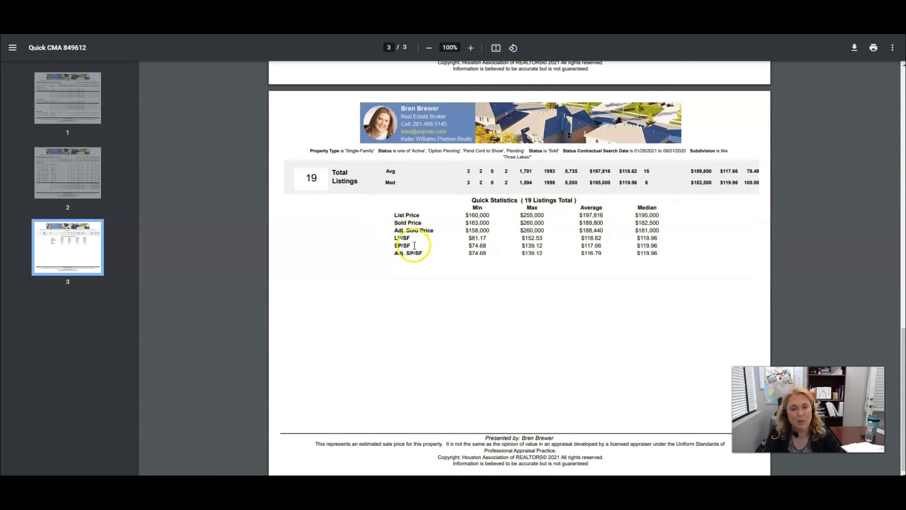
pyautogui.moveTo(386, 278)
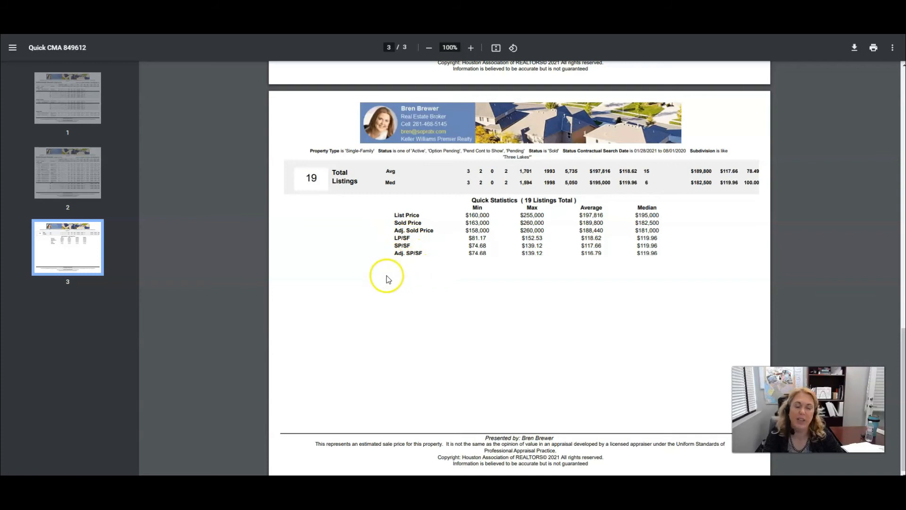
pyautogui.moveTo(403, 283)
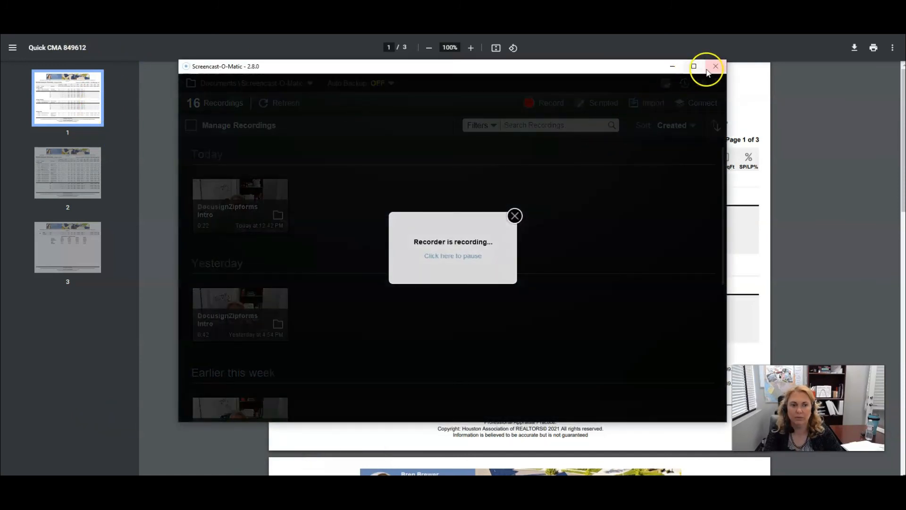
pyautogui.click(716, 66)
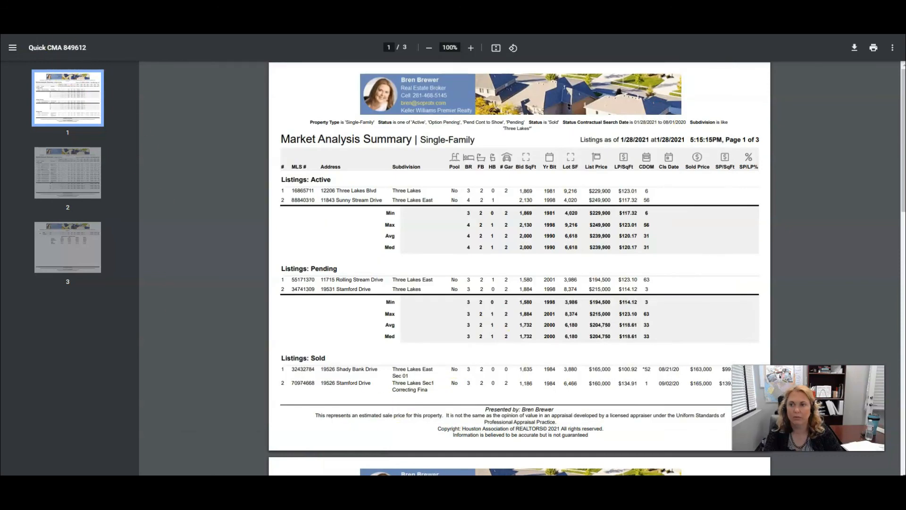